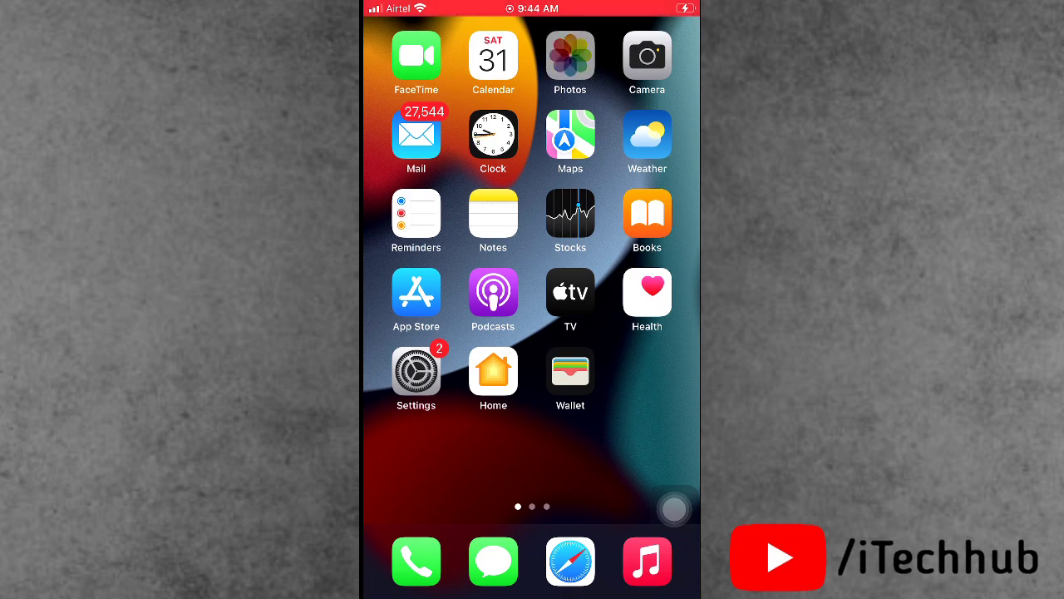
Go to Settings > General > Transfer or Reset iPhone, showing the Reset and Erase options.
{"action": "left_click", "coordinate": [569, 55]}
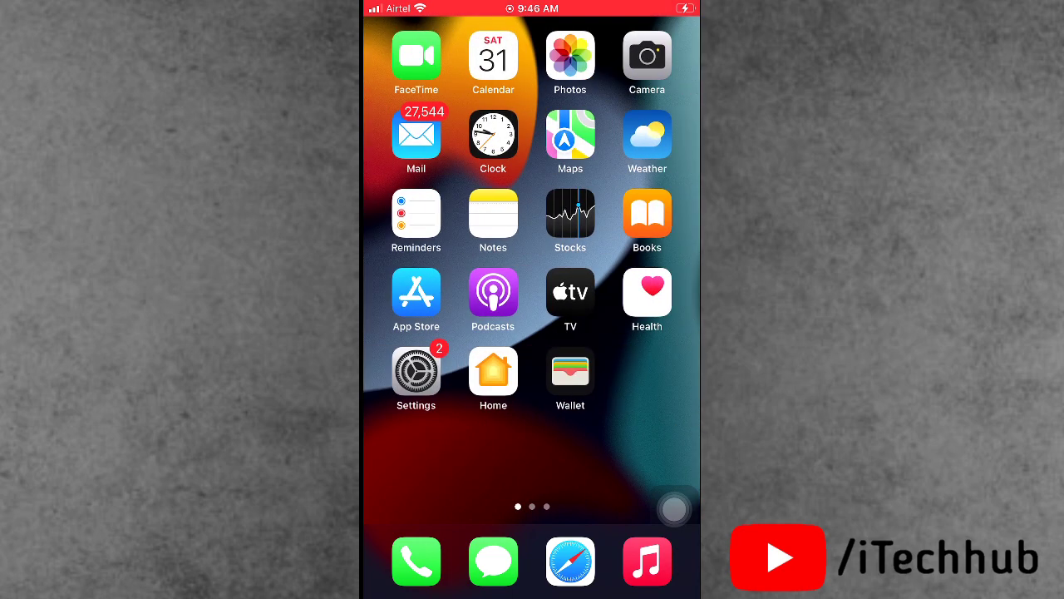
{"action": "scroll", "scroll_direction": "left", "scroll_amount": 3}
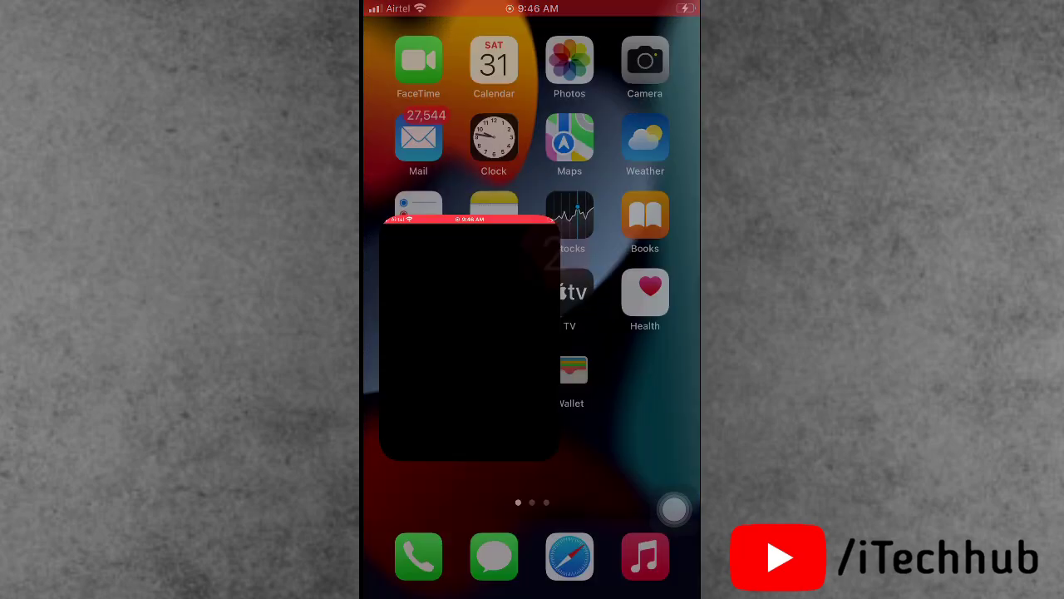
{"action": "left_click", "coordinate": [419, 215]}
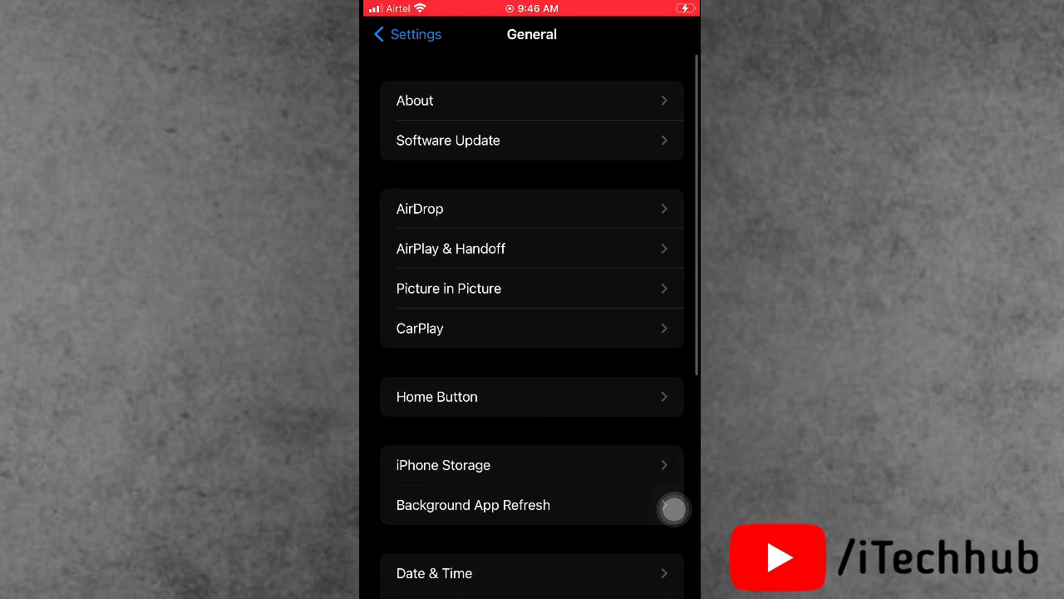
{"action": "scroll", "scroll_direction": "down", "scroll_amount": 3}
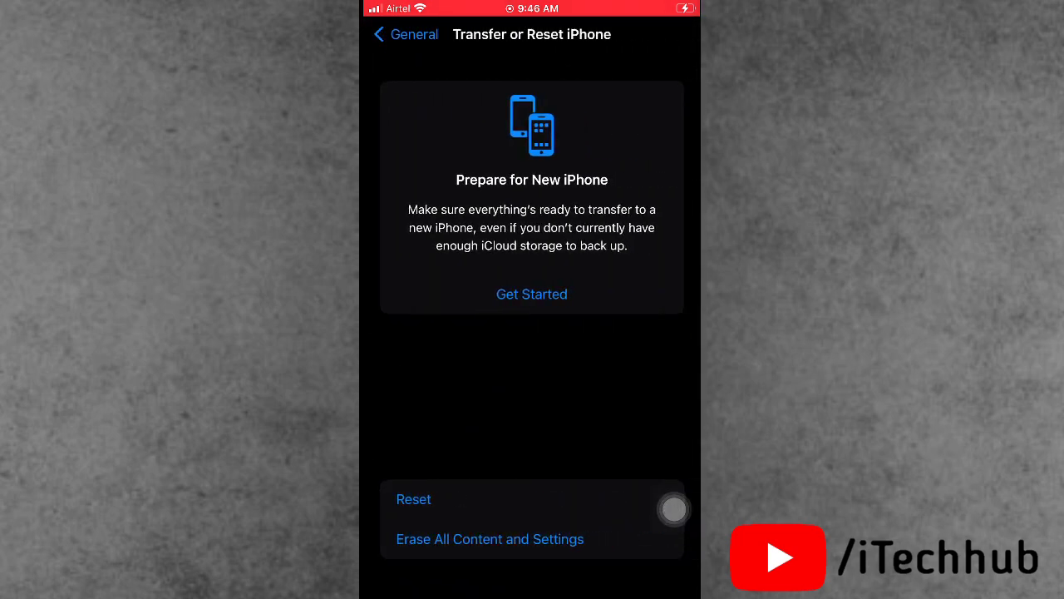
Choose Reset All Settings from the reset list and confirm it in the prompt.
{"action": "left_click", "coordinate": [413, 499]}
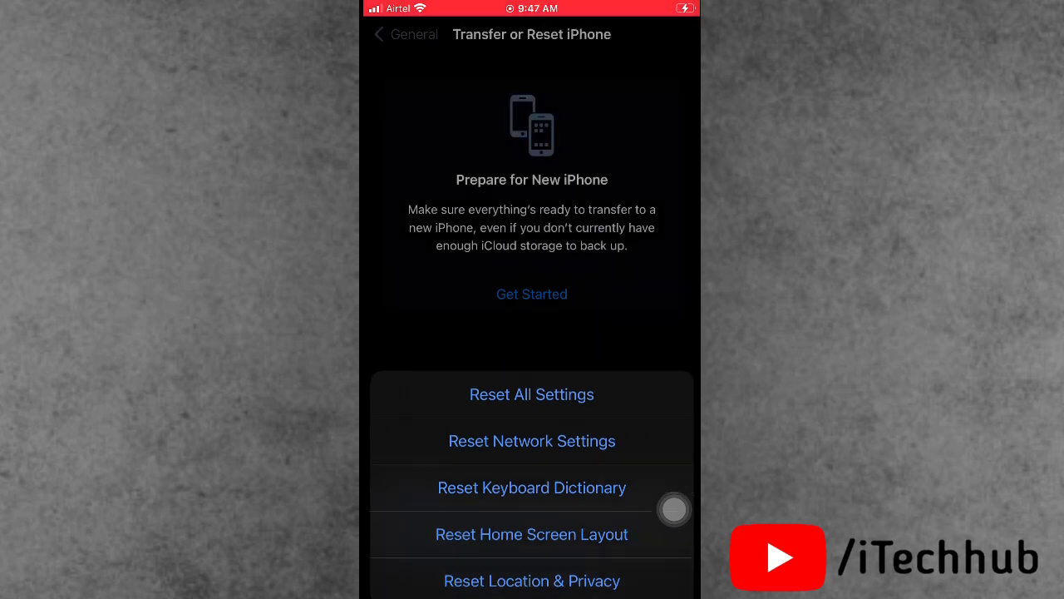
{"action": "left_click", "coordinate": [532, 394]}
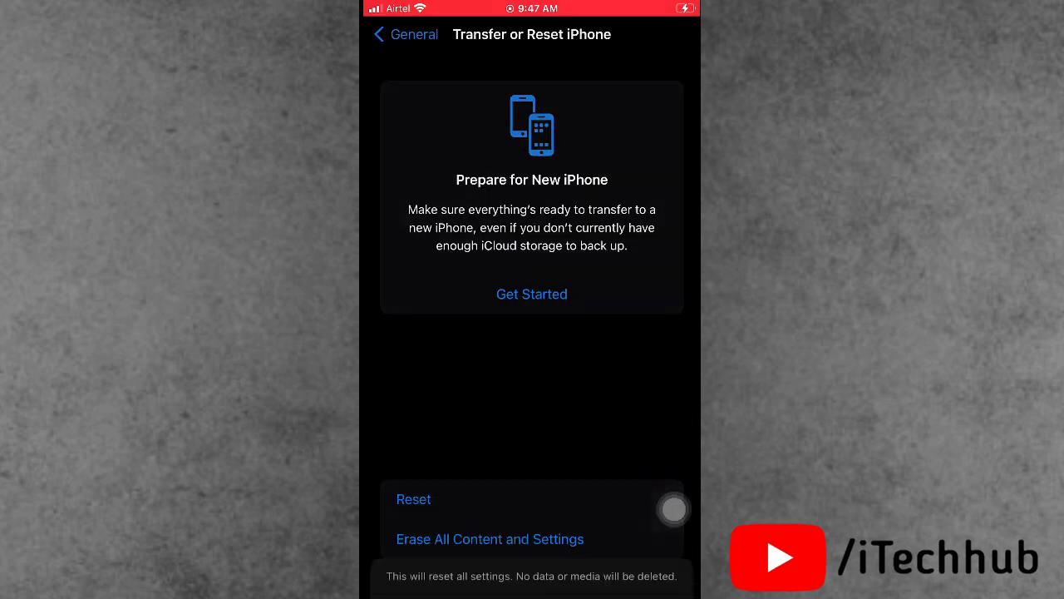
{"action": "left_click", "coordinate": [413, 499]}
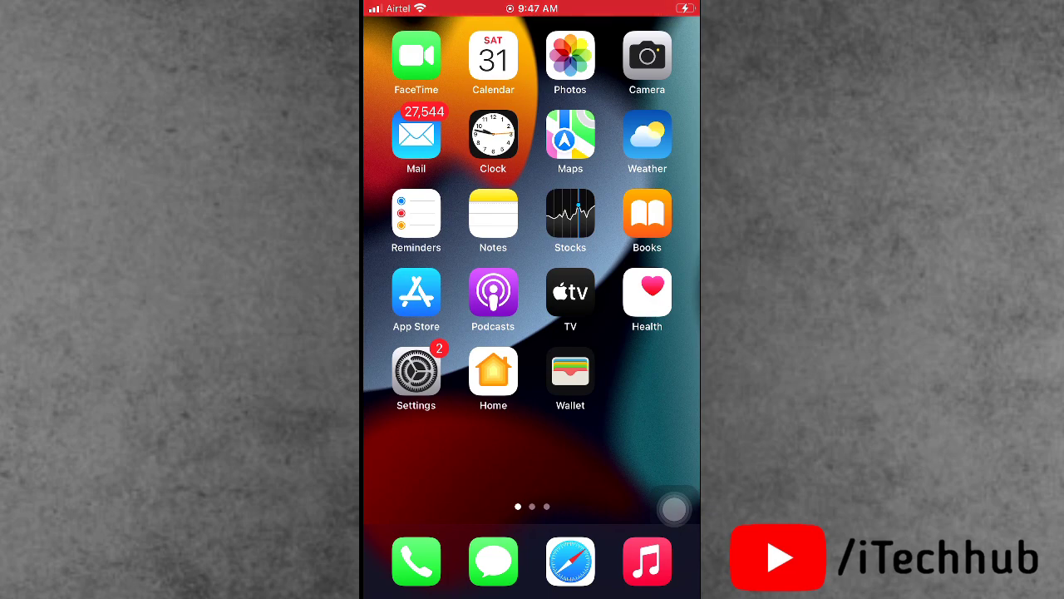
Swipe left through the home screen pages to the last page with WhatsApp, Snapchat, YouTube and Spotify.
{"action": "scroll", "scroll_direction": "left", "scroll_amount": 3}
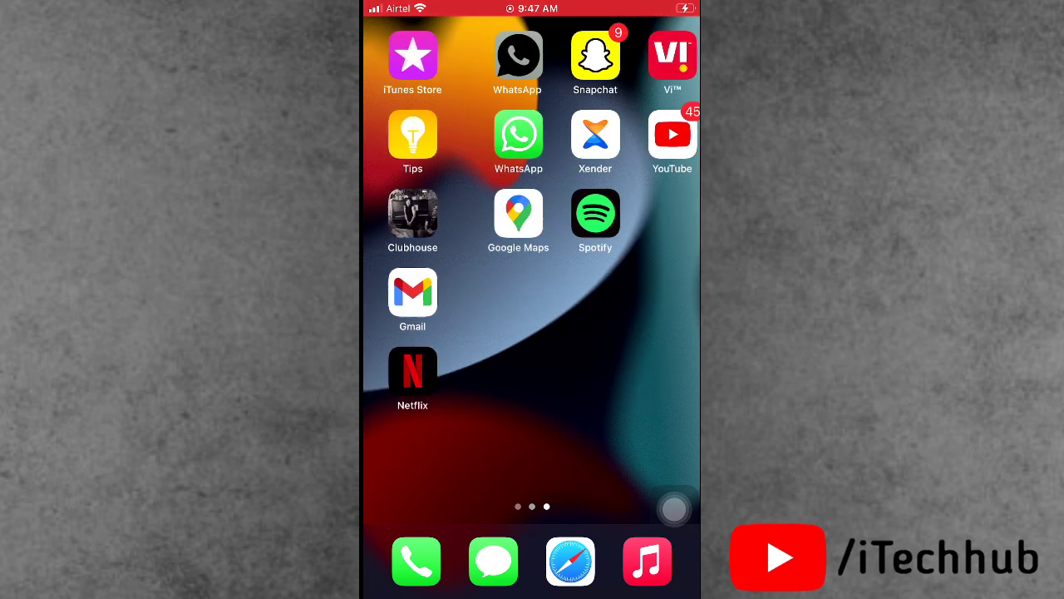
{"action": "scroll", "scroll_direction": "left", "scroll_amount": 3}
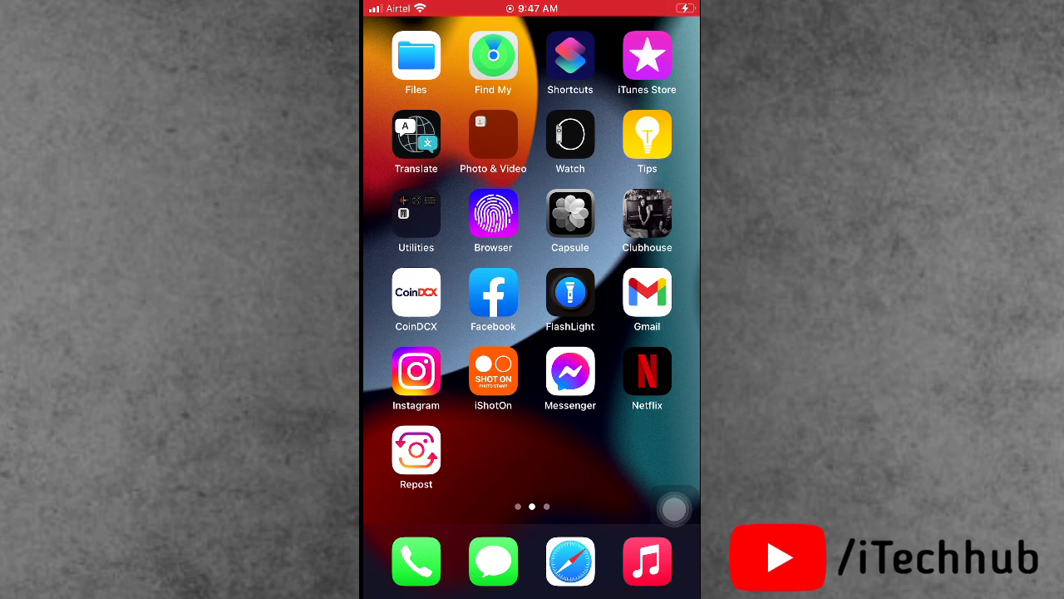
{"action": "scroll", "scroll_direction": "left", "scroll_amount": 3}
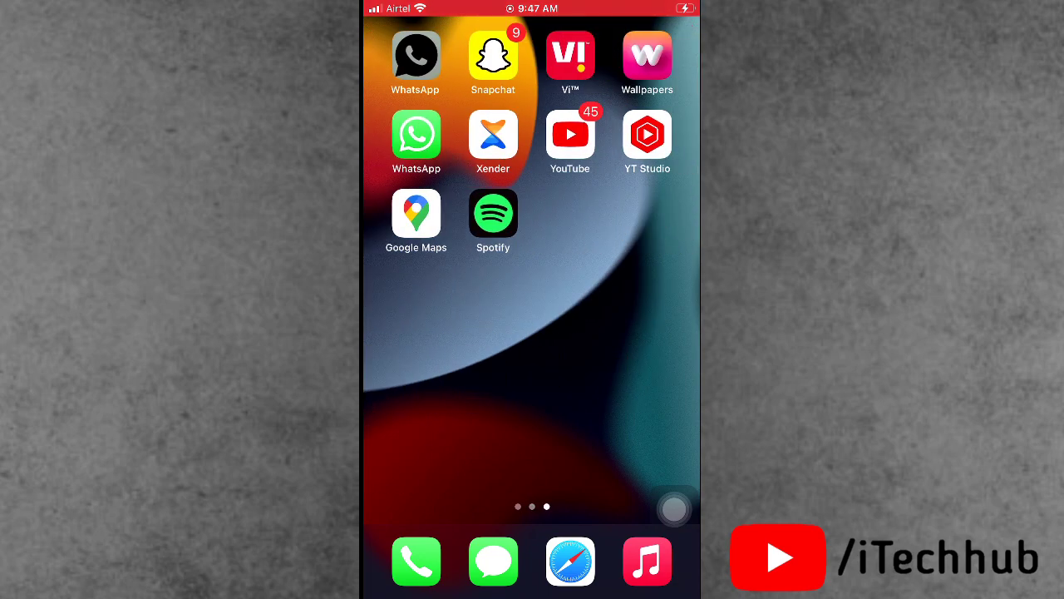